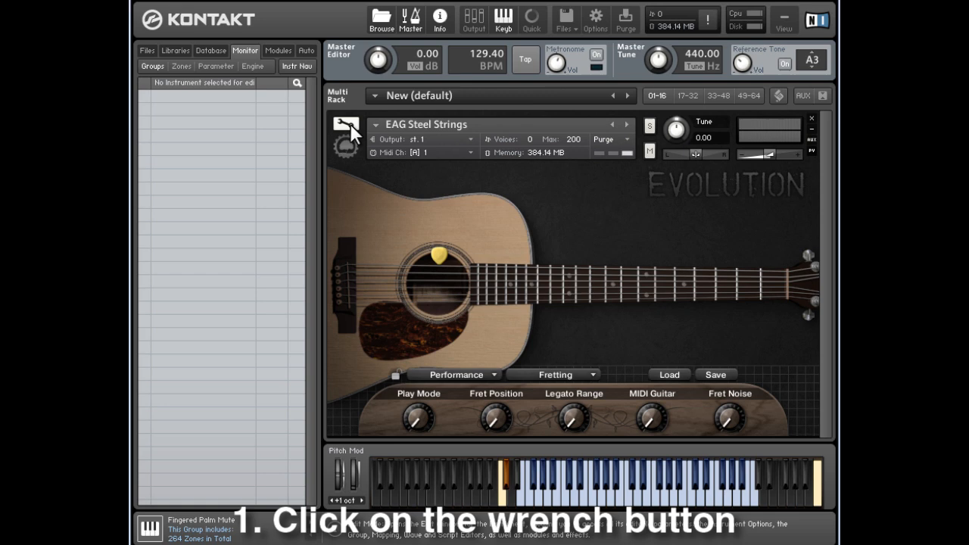
Enter Instrument Edit mode on EAG Steel Strings and list the amplifier volume's modulation sources.
left_click(346, 128)
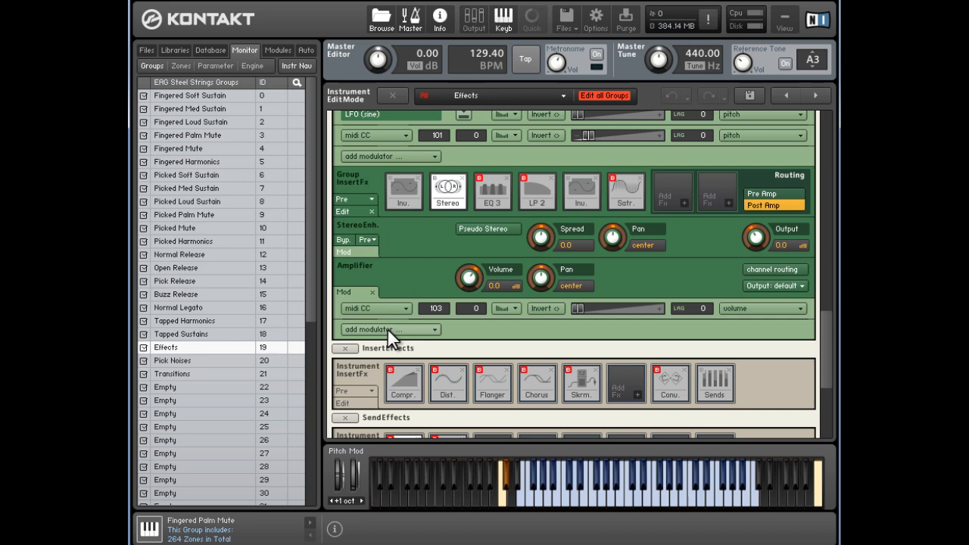
left_click(391, 330)
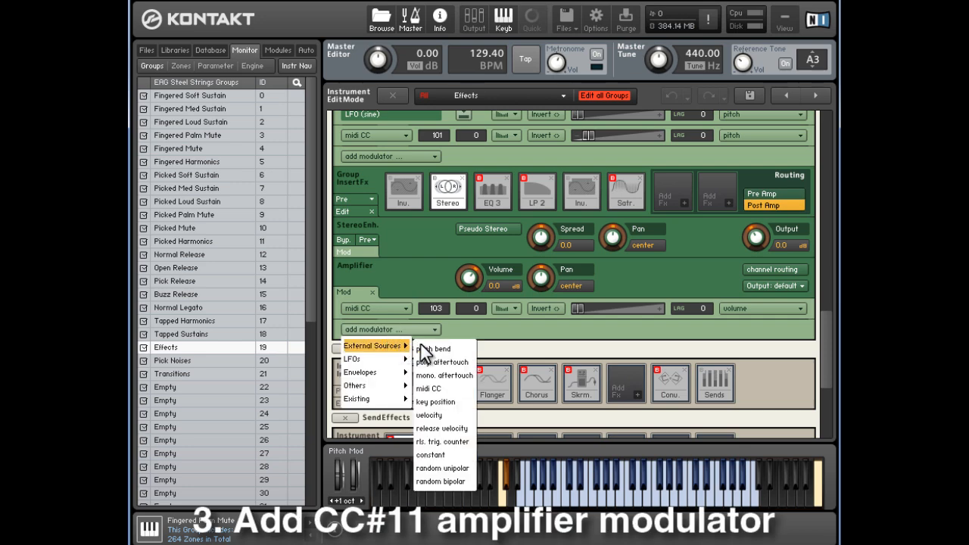
mouse_move(430, 388)
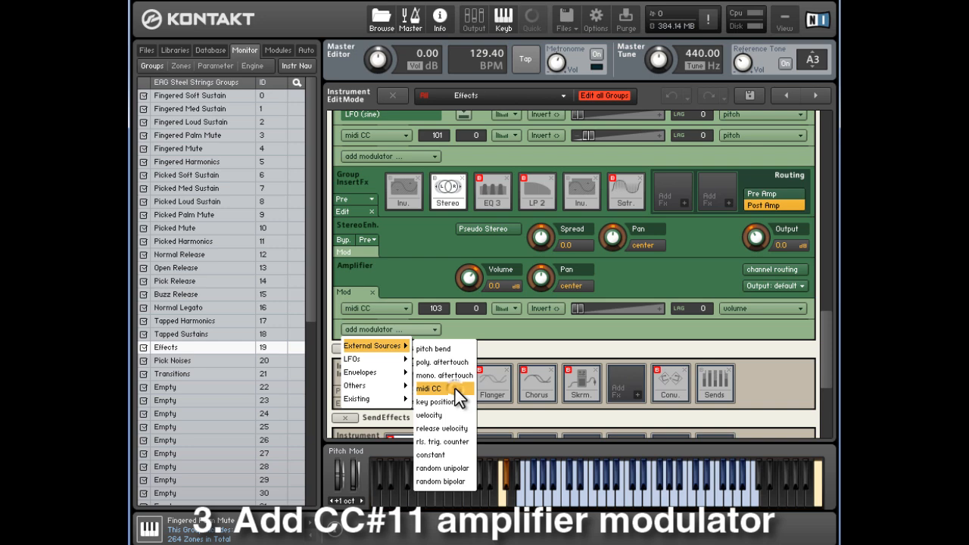
Add an External Sources MIDI CC modulator set to controller 11 with Edit All Groups enabled.
left_click(428, 387)
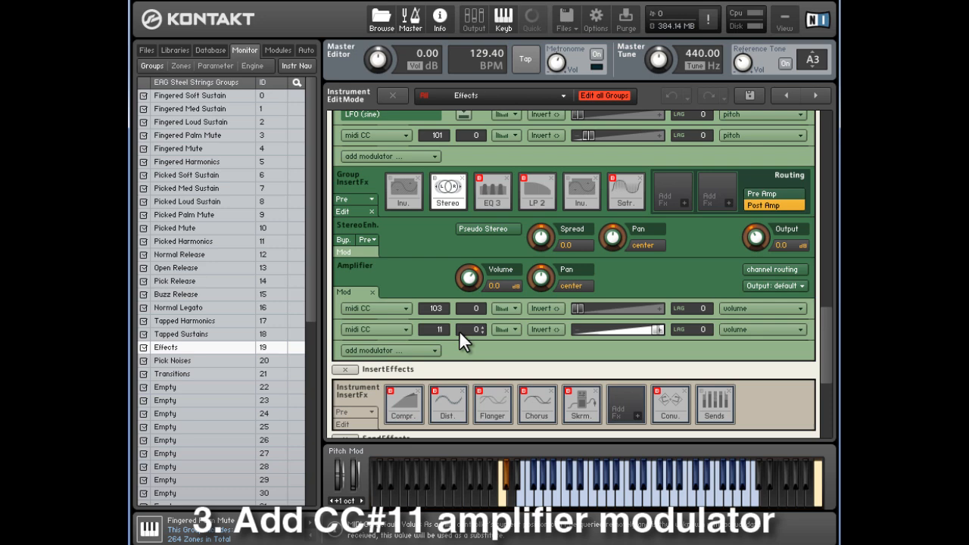
mouse_move(468, 340)
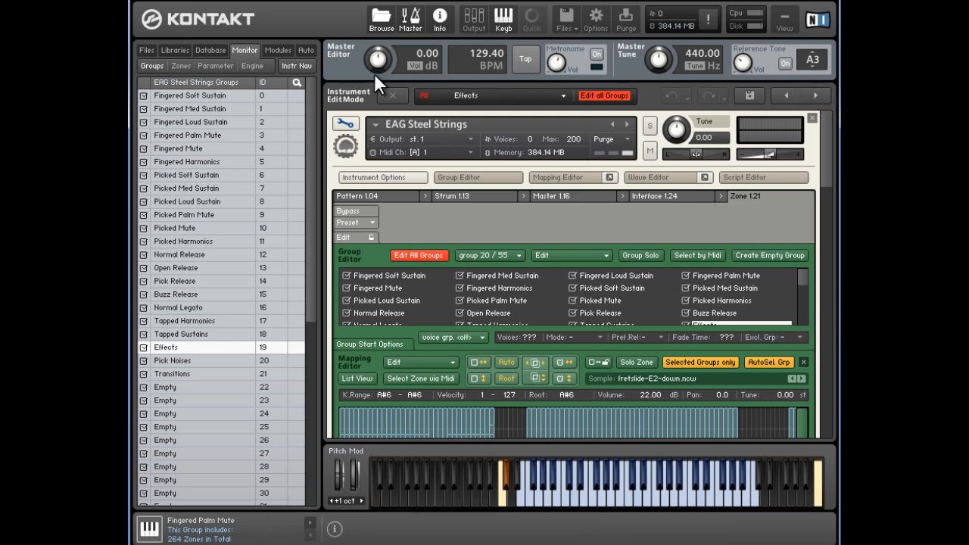
mouse_move(347, 125)
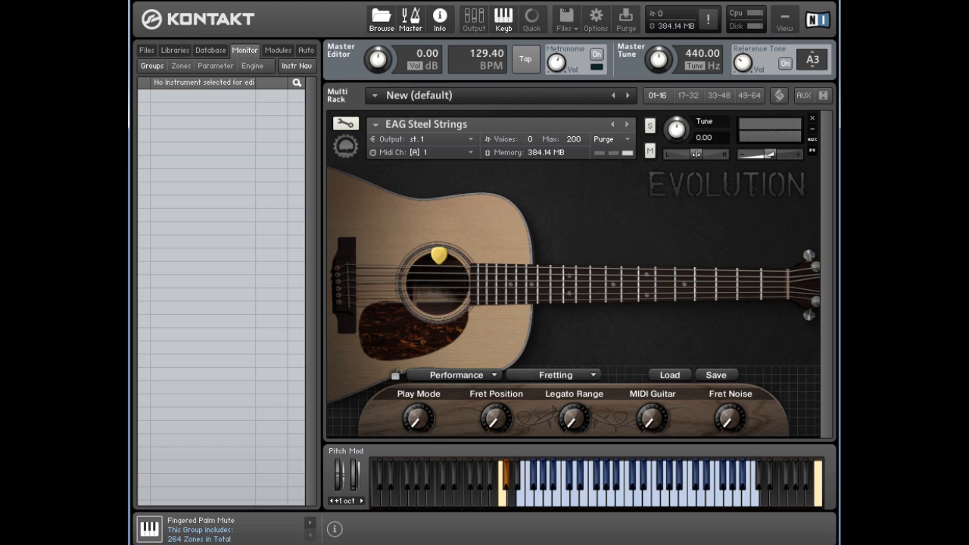
Exit Instrument Edit mode to return EAG Steel Strings to its performance view.
left_click(660, 481)
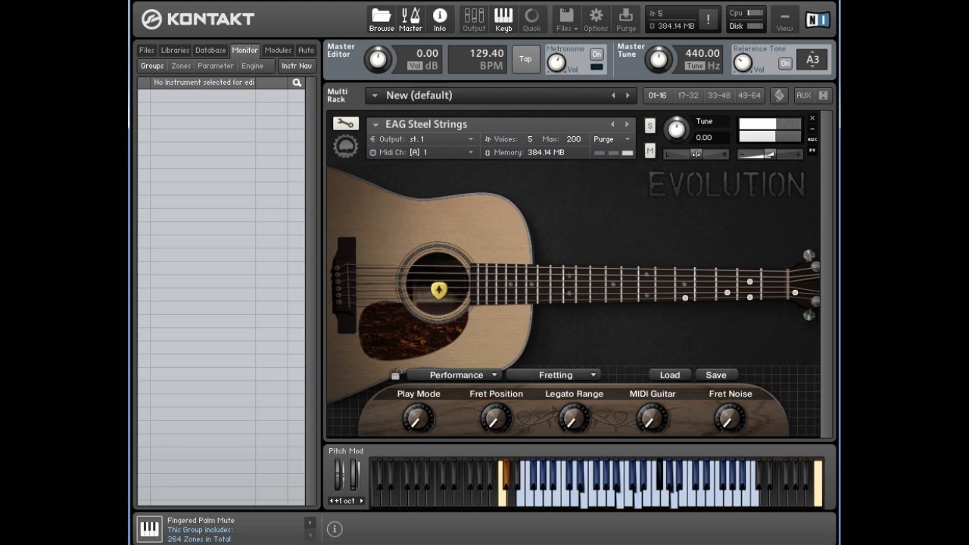